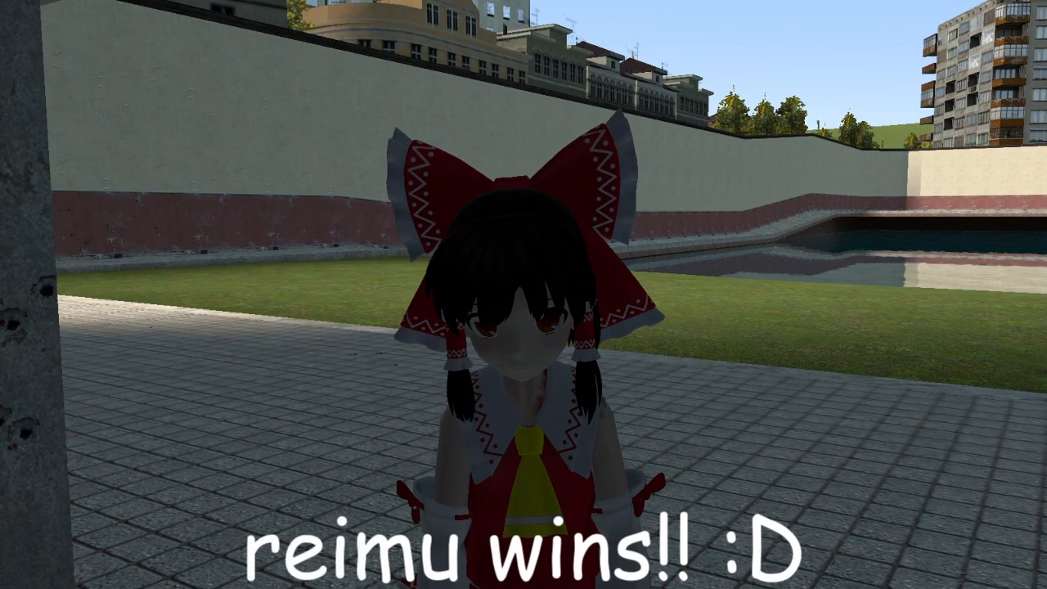
- Capture a screenshot of Reimu standing on the paved ground in gm_construct
key("f5")
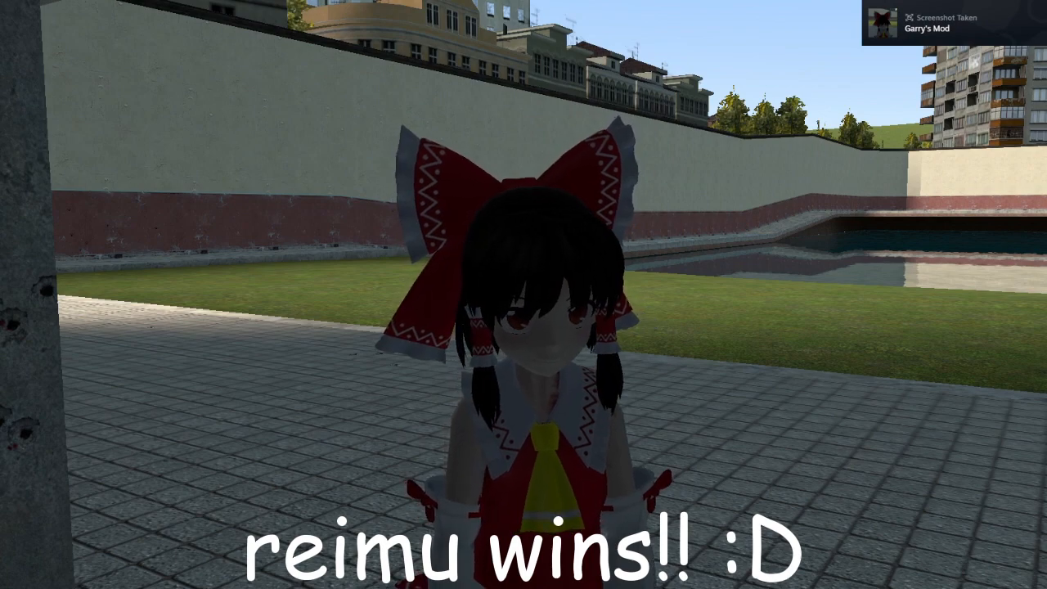